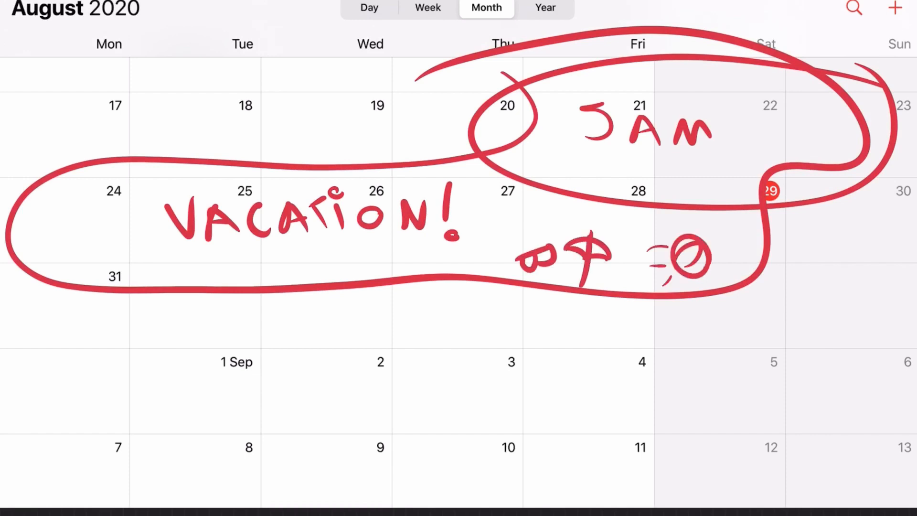
Step: Scroll the Extra Credits Game Jam #6 page down to the THEME banner reading 'Take Care'
drag(468, 403, 689, 380)
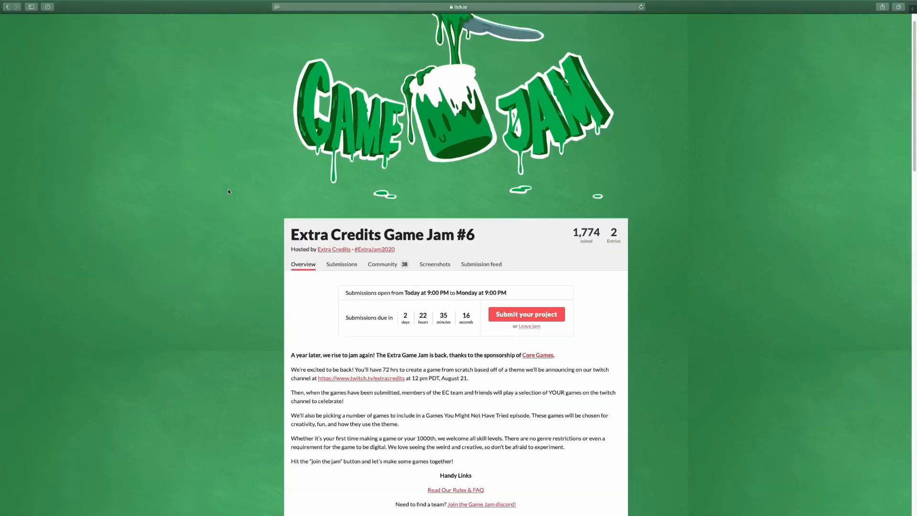
scroll(down, 3)
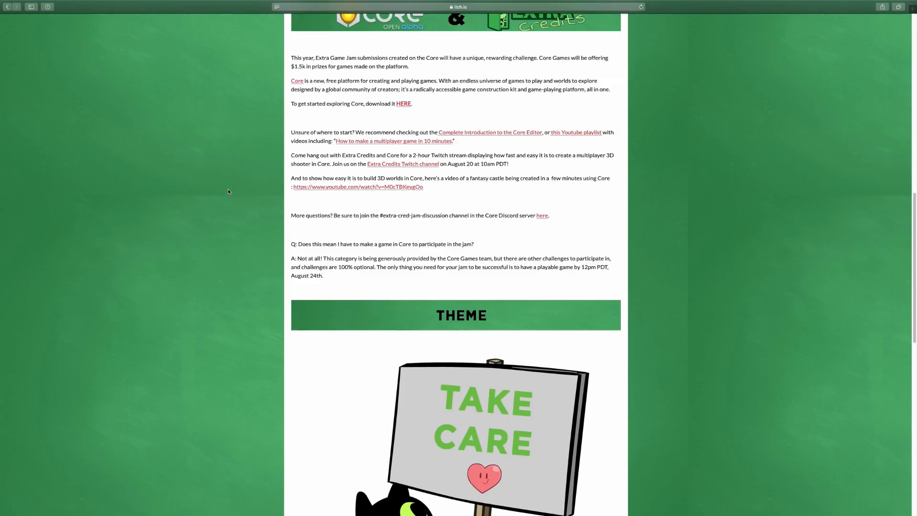